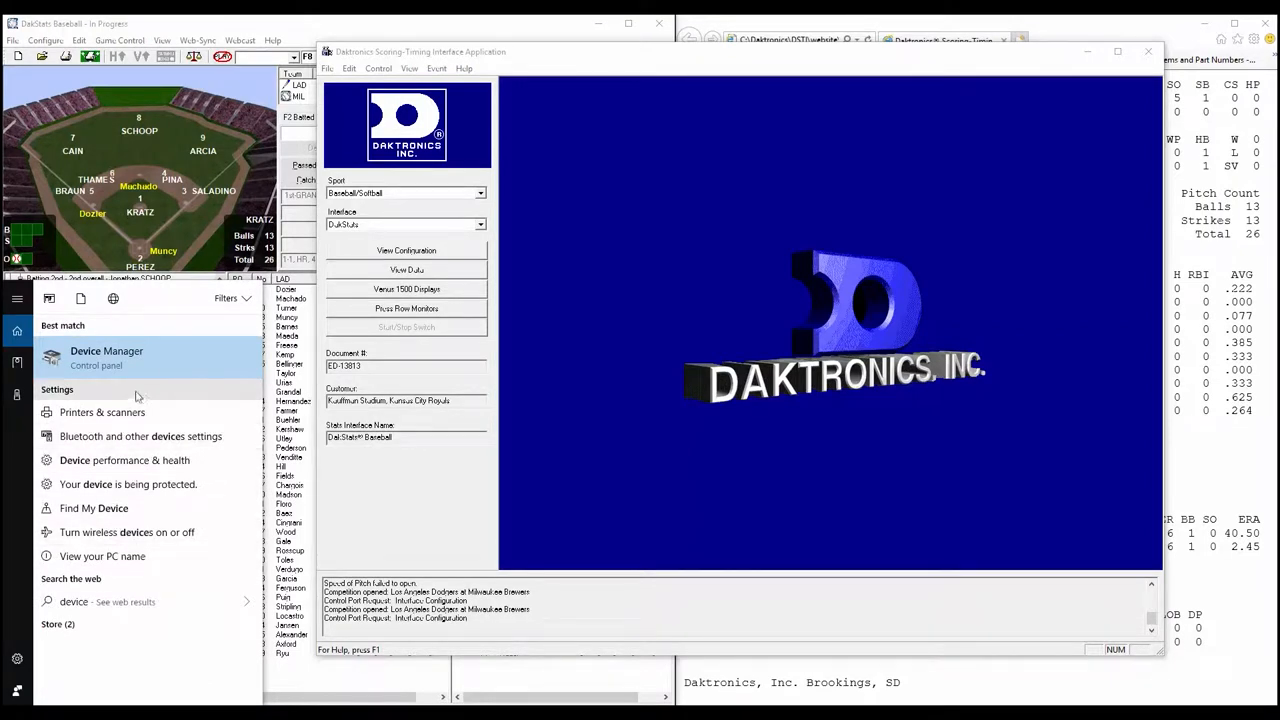
- Open Device Manager and expand Ports (COM & LPT) to find the ATEN bridge on COM6
{"action": "left_click", "coordinate": [106, 351]}
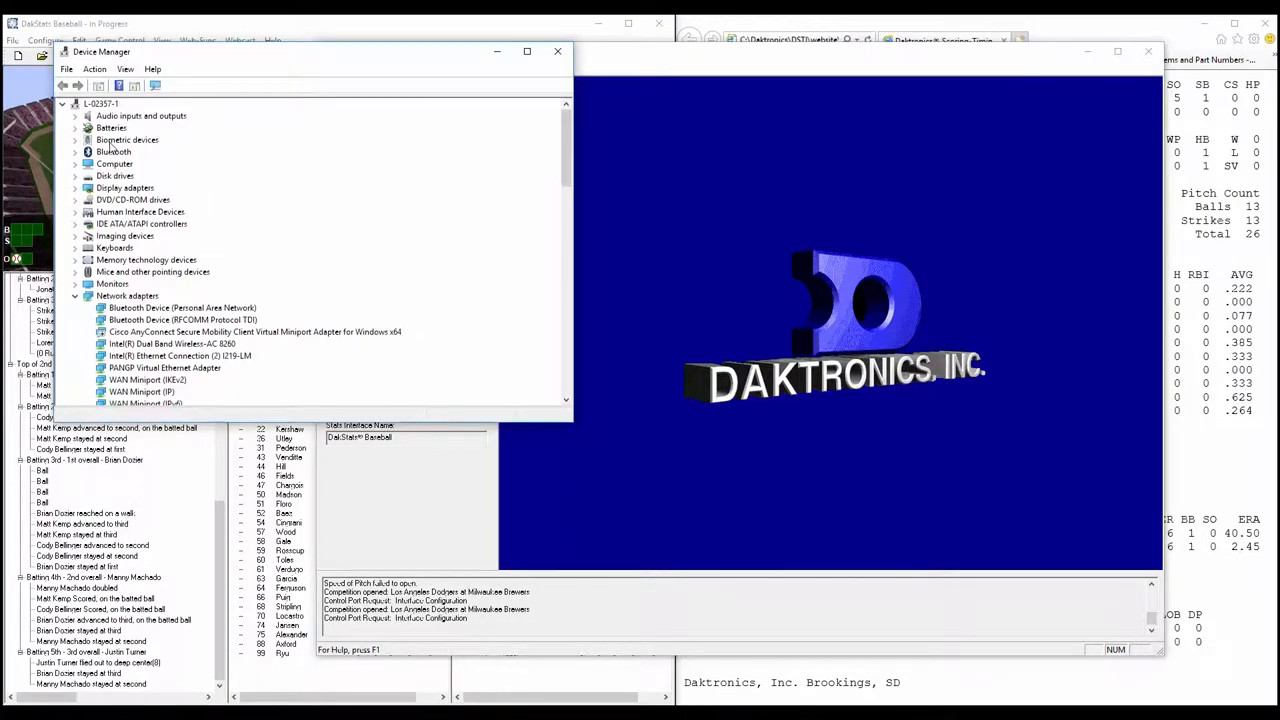
{"action": "left_click", "coordinate": [78, 296]}
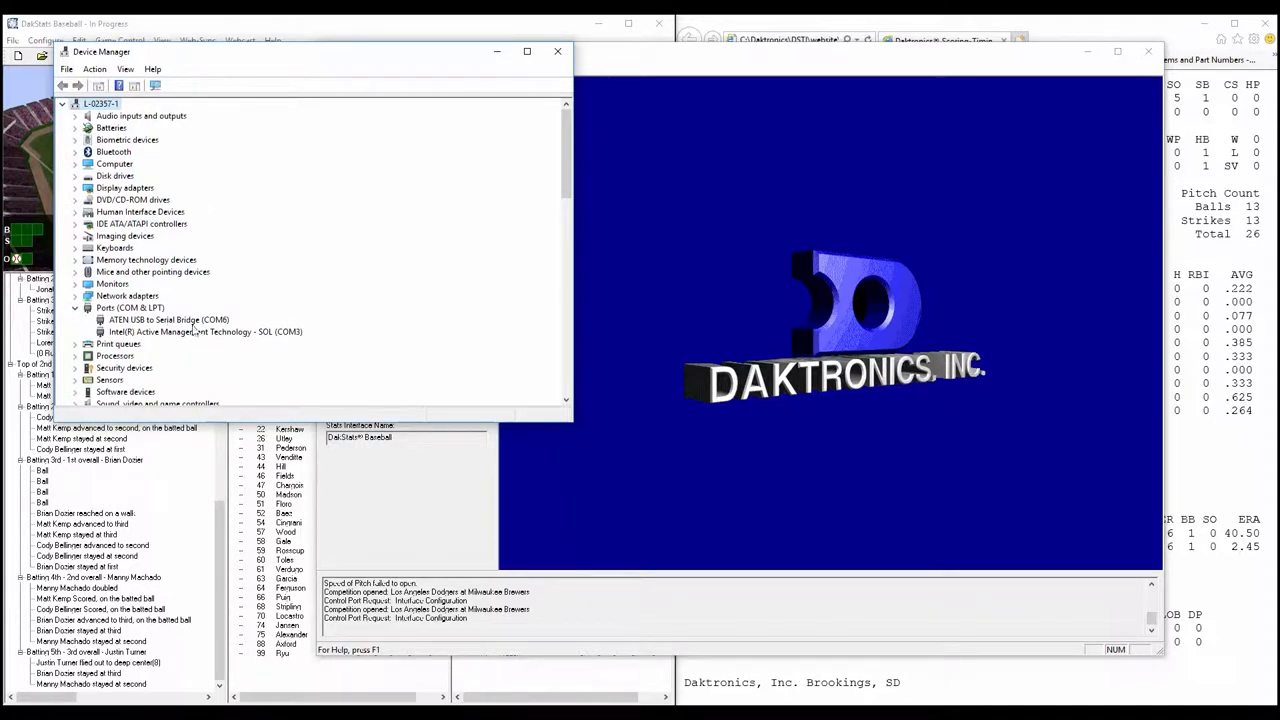
{"action": "left_click", "coordinate": [165, 319]}
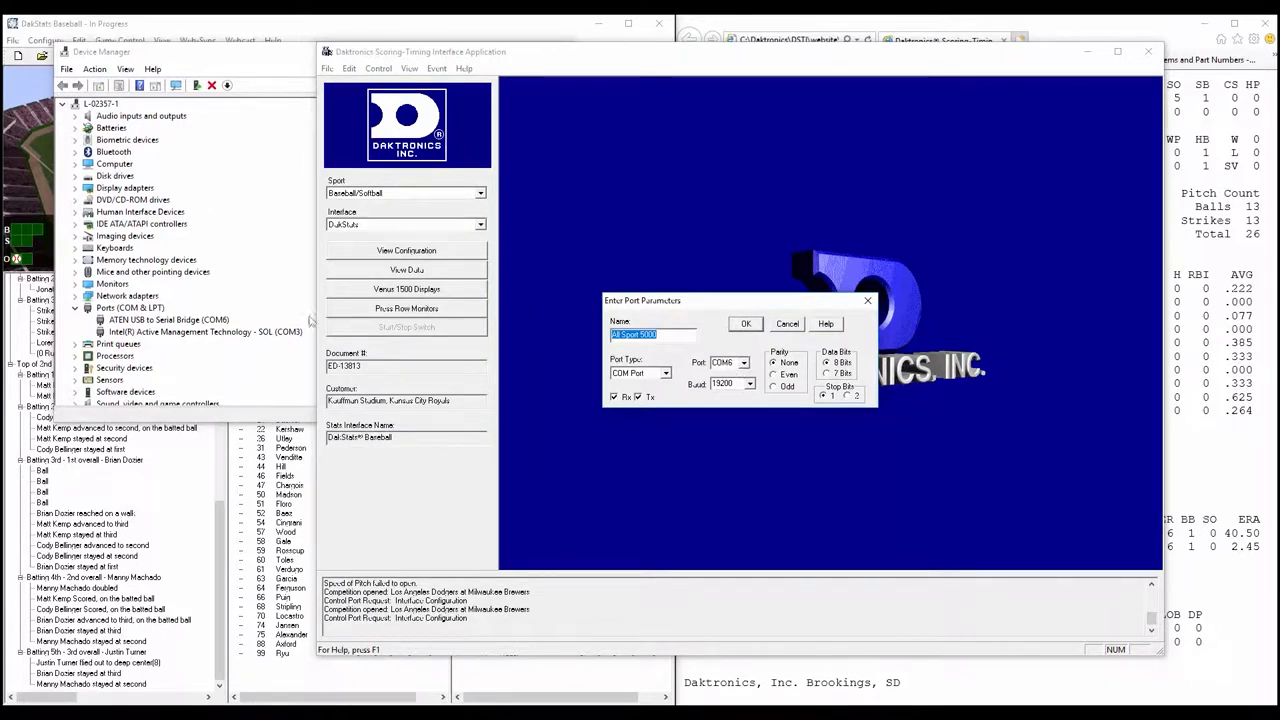
- Confirm the All Sport 5000 port parameters of COM6 and 19200 baud with OK
{"action": "left_click", "coordinate": [745, 323]}
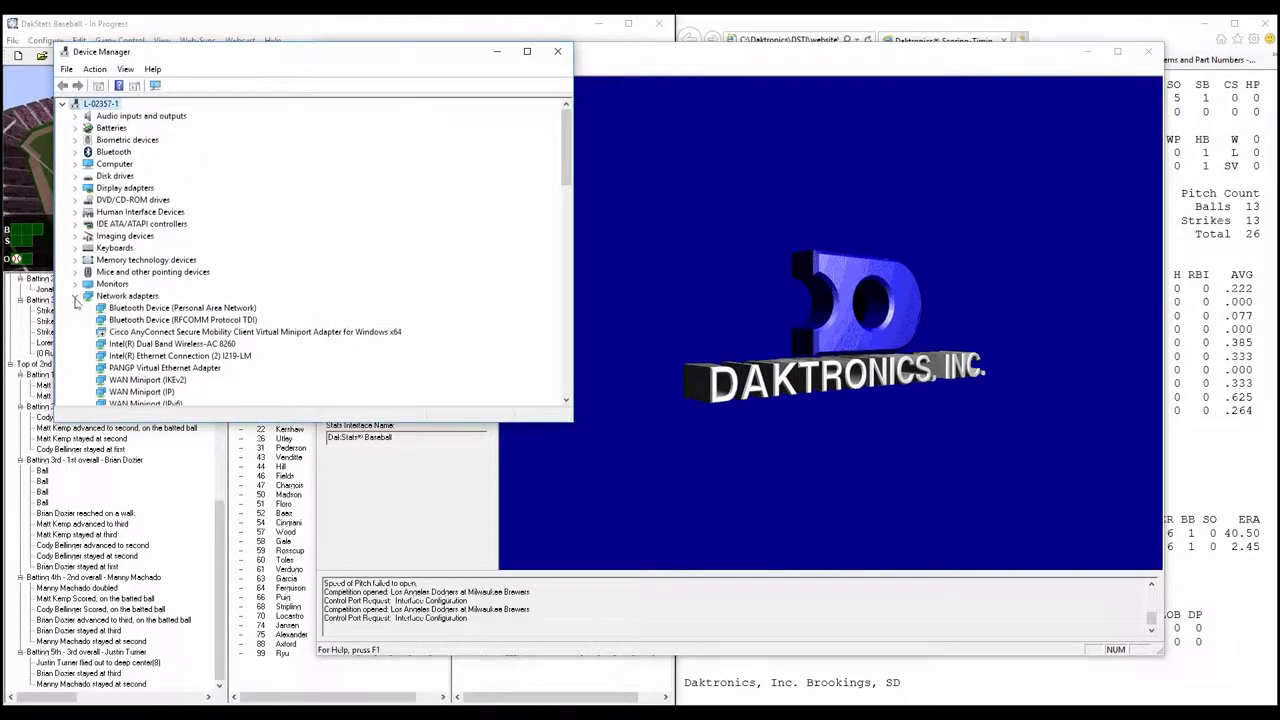
- Re-expand Ports to see the ATEN bridge now on COM7, then open and close DSTi's Control menu
{"action": "left_click", "coordinate": [77, 295]}
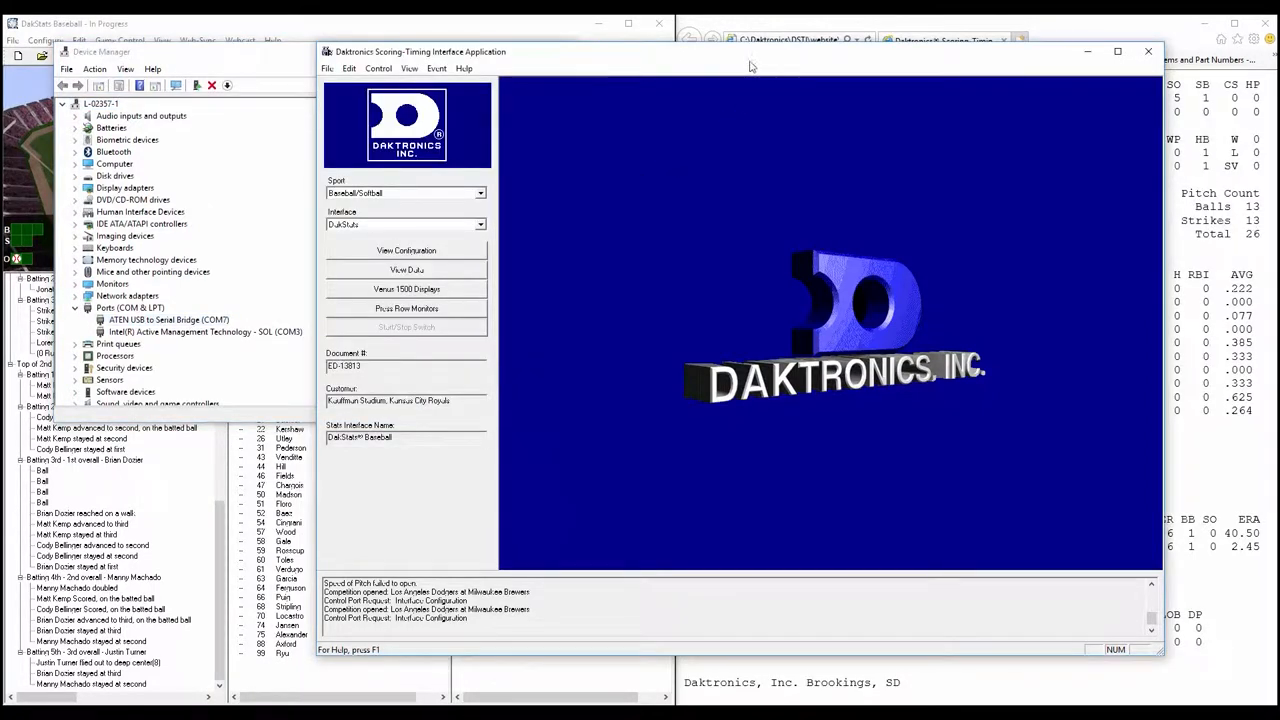
{"action": "left_click", "coordinate": [376, 68]}
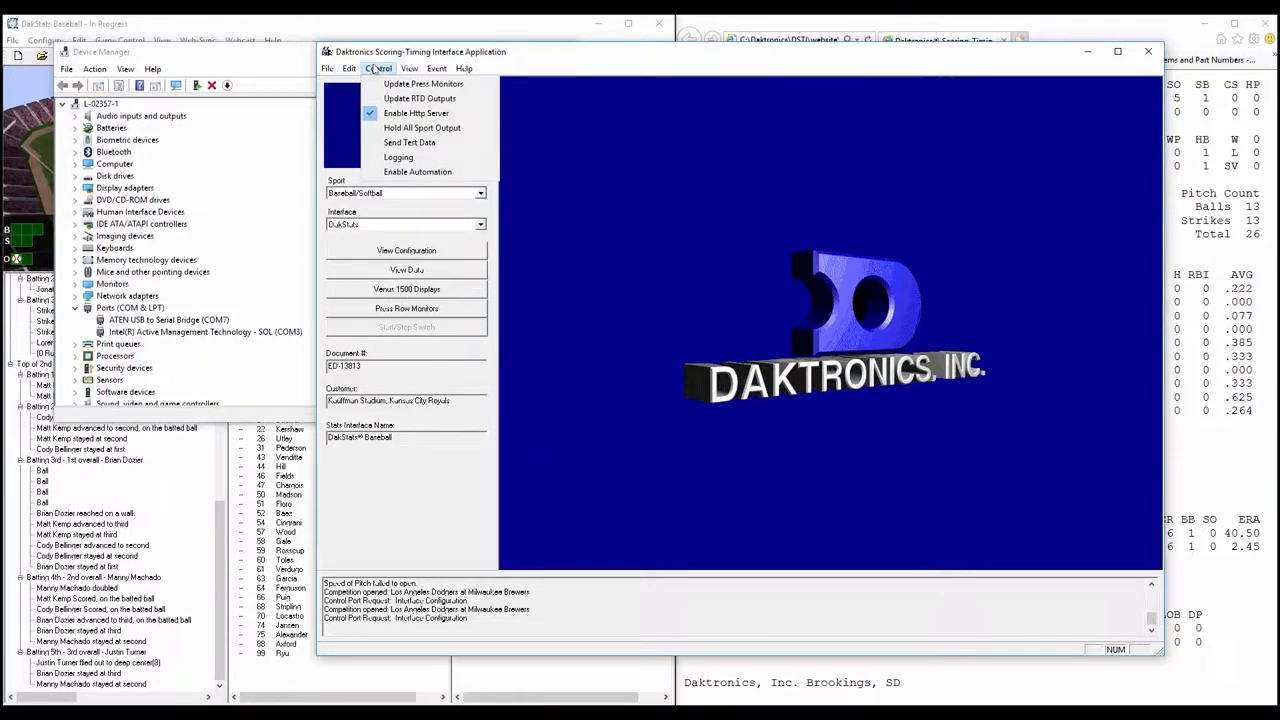
{"action": "left_click", "coordinate": [379, 68]}
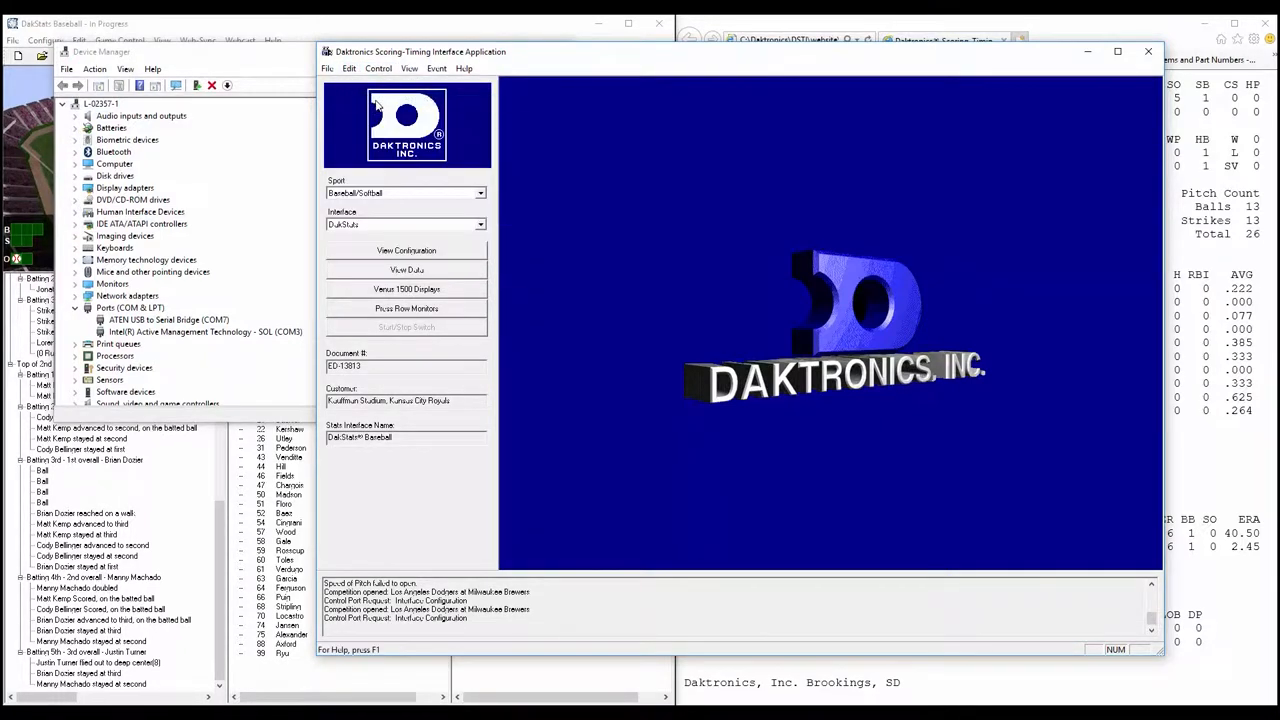